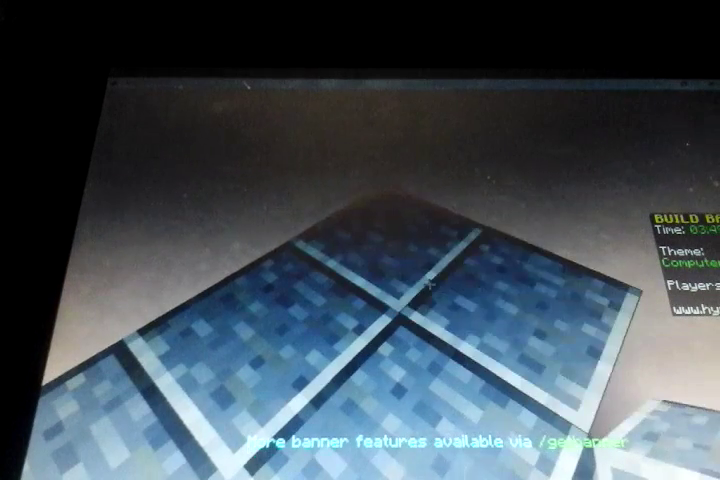
mouse_move(432, 289)
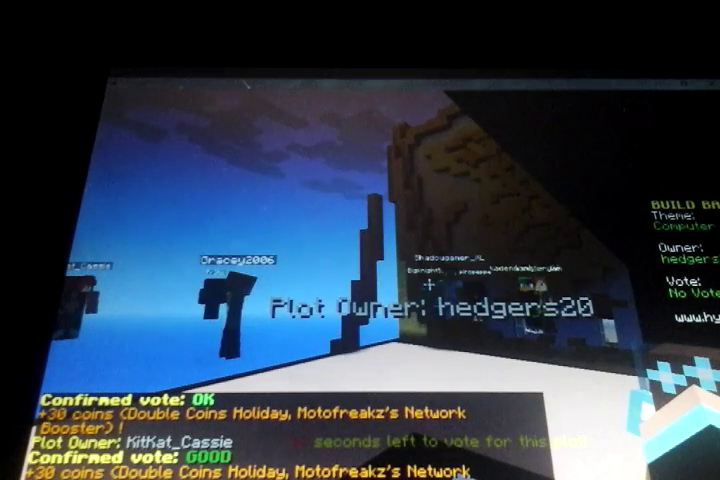
mouse_move(360, 240)
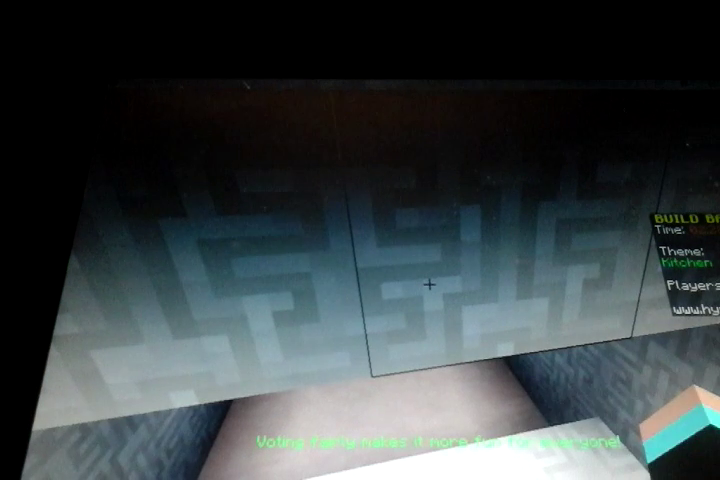
mouse_move(432, 285)
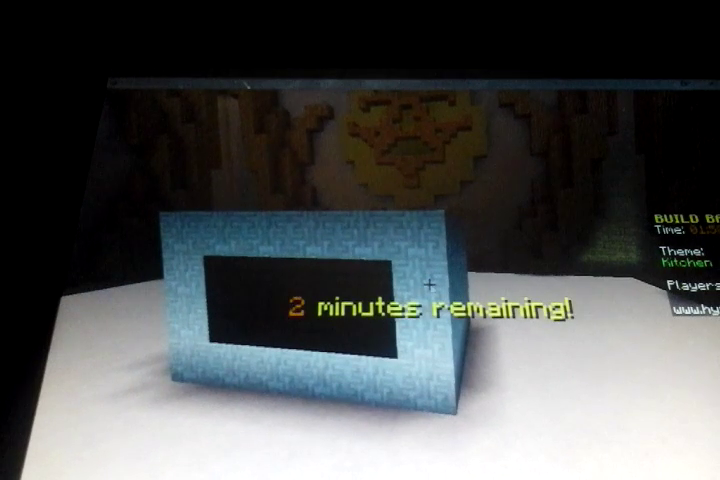
key("e")
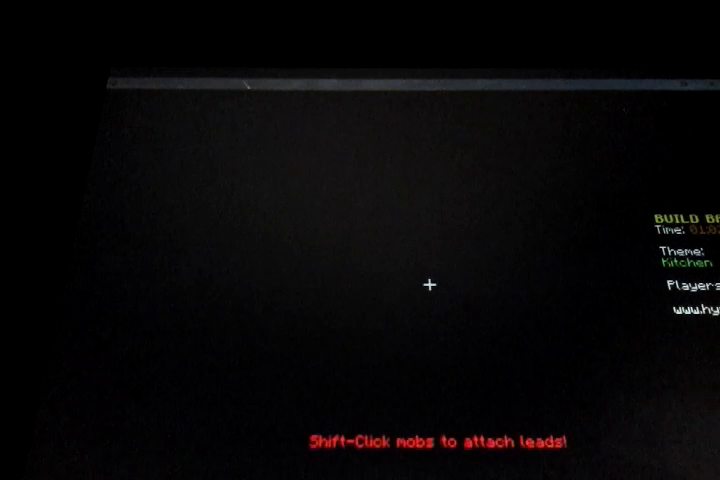
key("e")
type("sea")
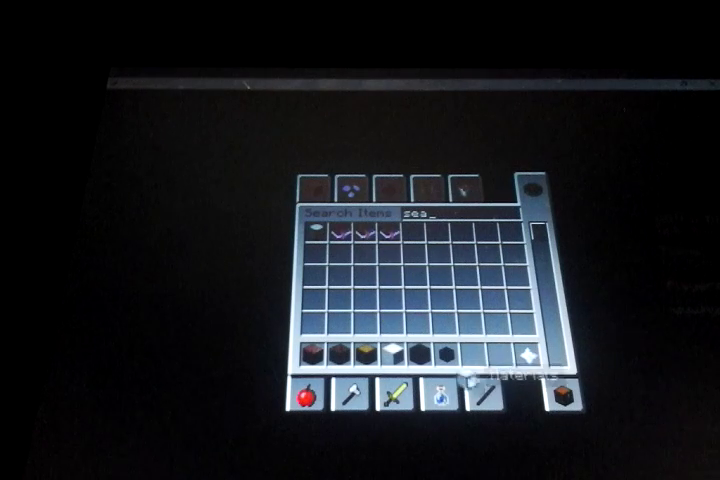
key("Escape")
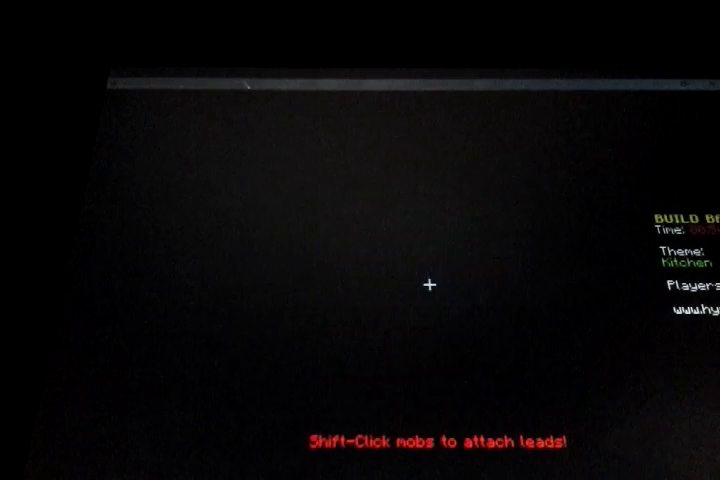